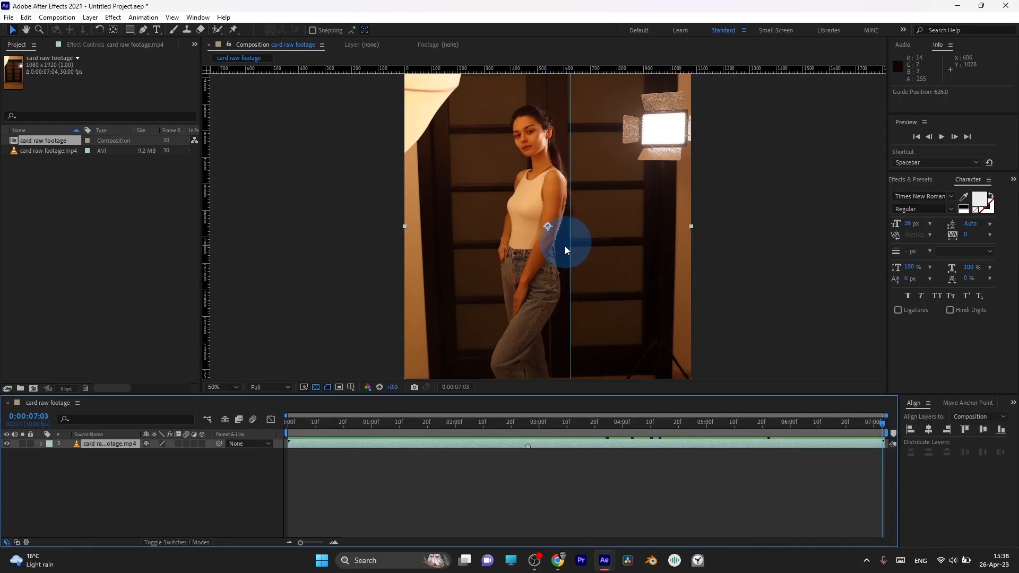
Step: Add a Point Light above the woman and scrub to preview the frozen copy rotating
left_click(880, 426)
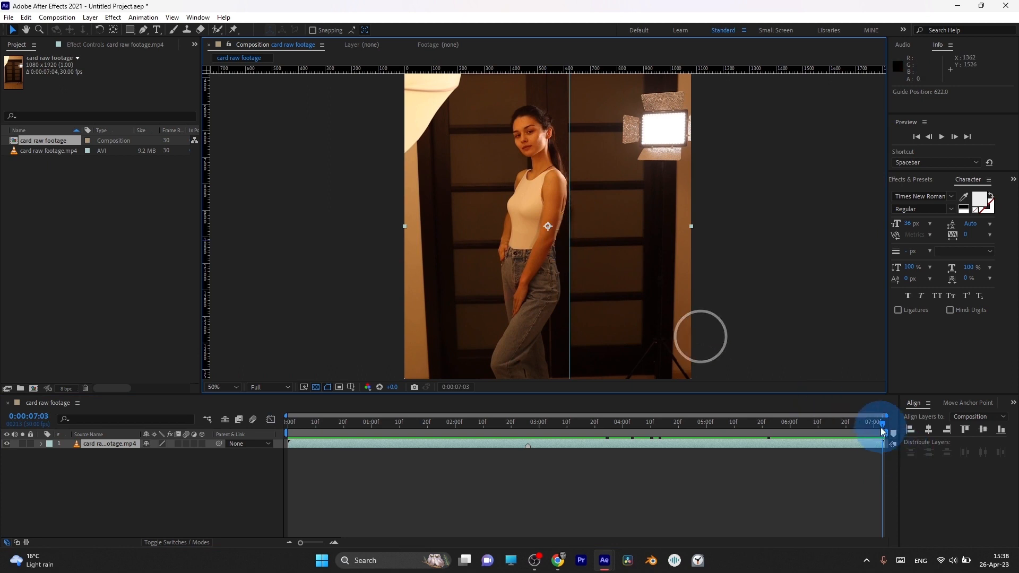
left_click_drag(881, 432, 636, 422)
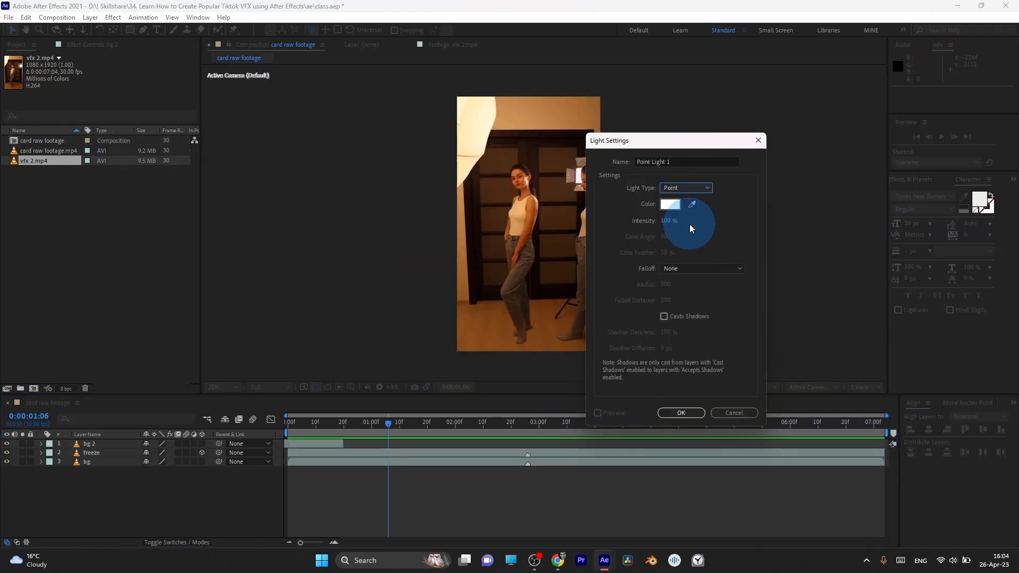
left_click(681, 413)
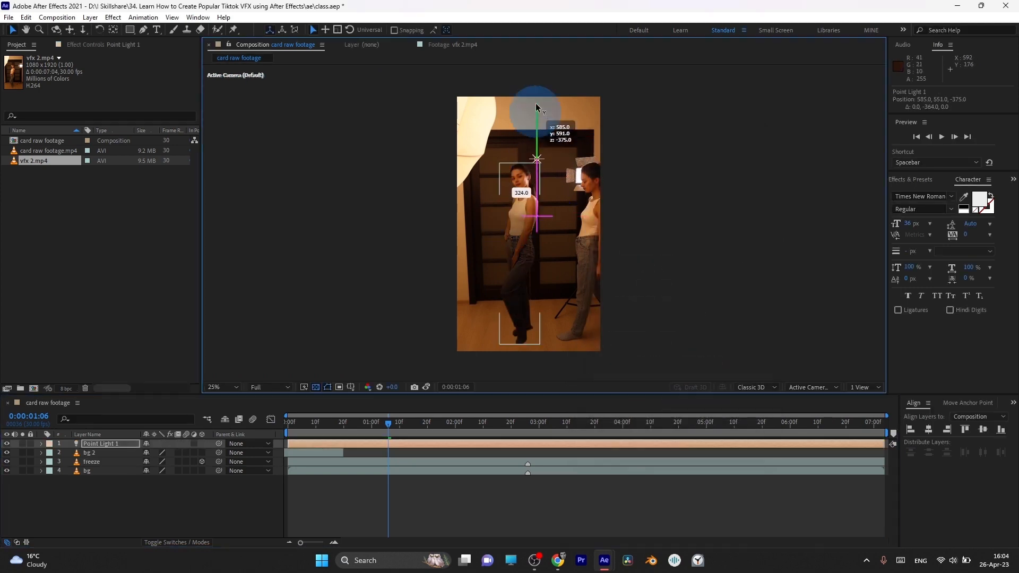
left_click_drag(536, 107, 544, 323)
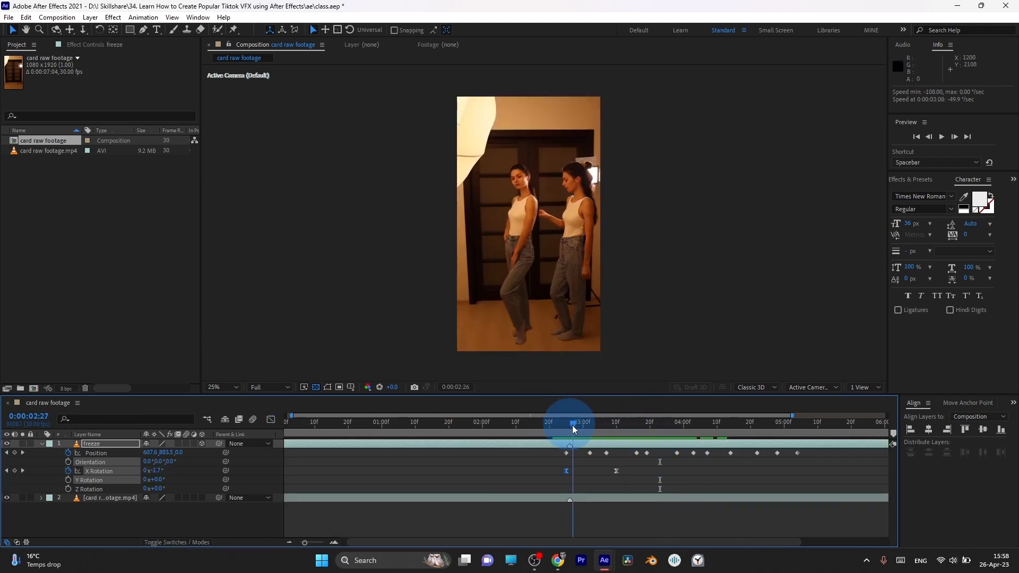
left_click_drag(572, 428, 624, 429)
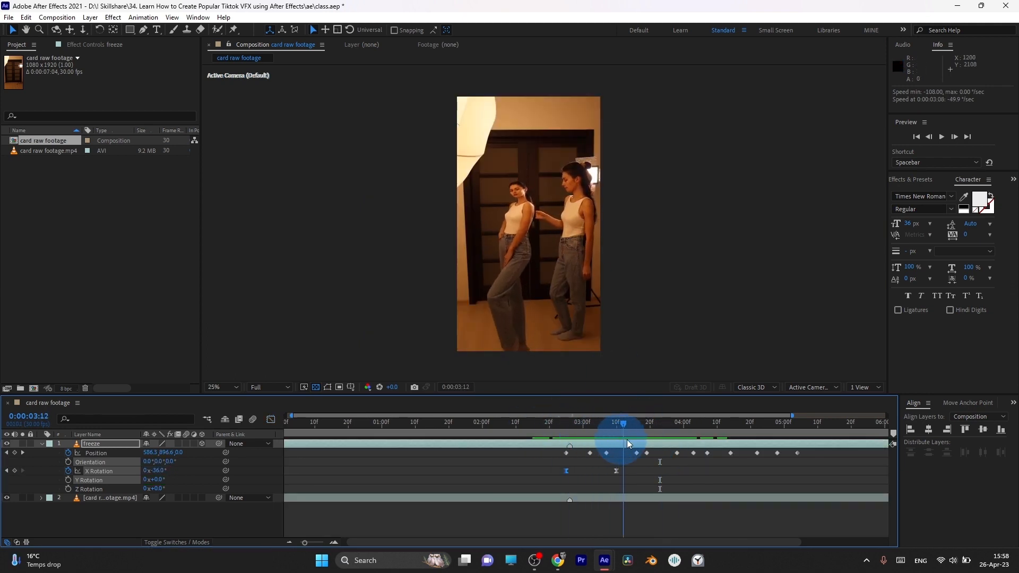